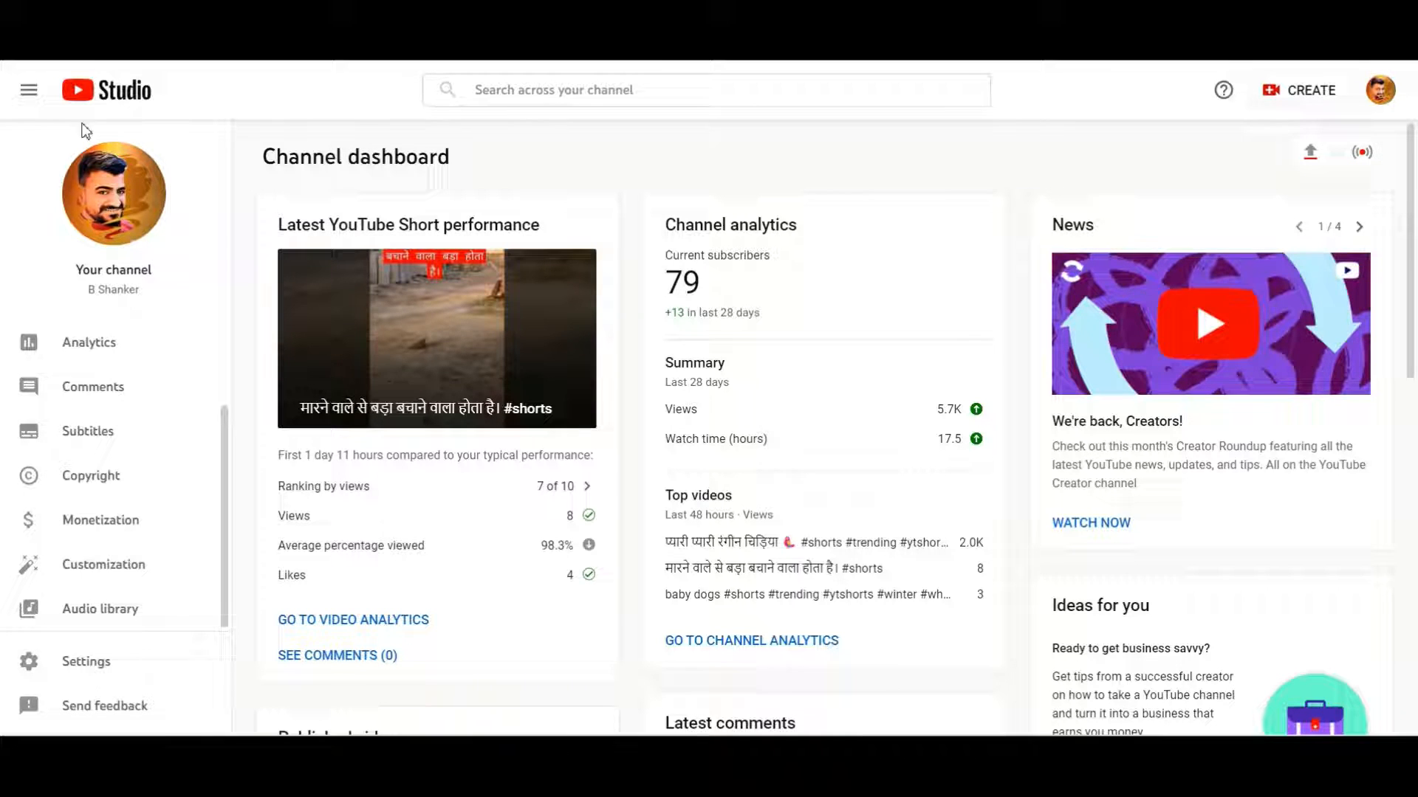
pyautogui.moveTo(263, 385)
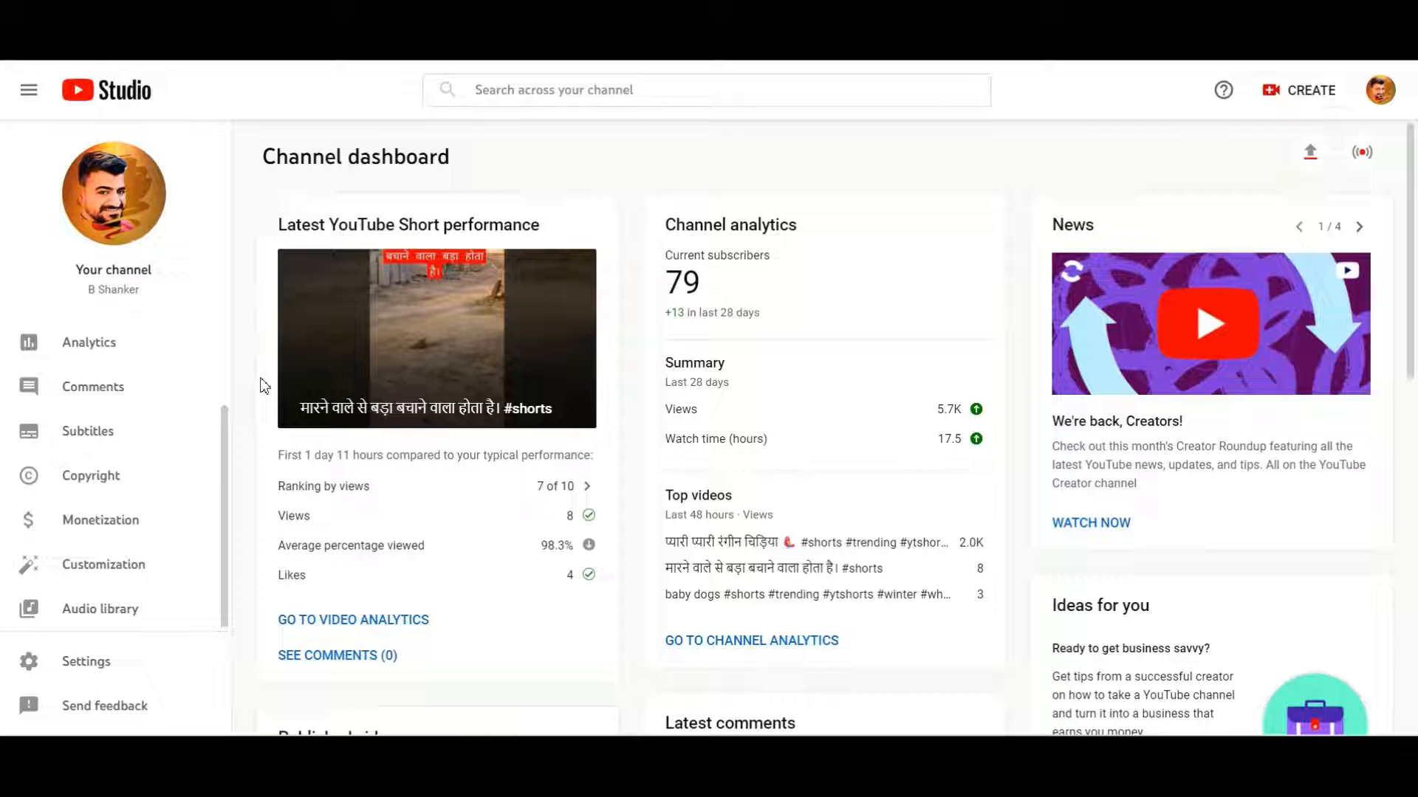
pyautogui.moveTo(103, 564)
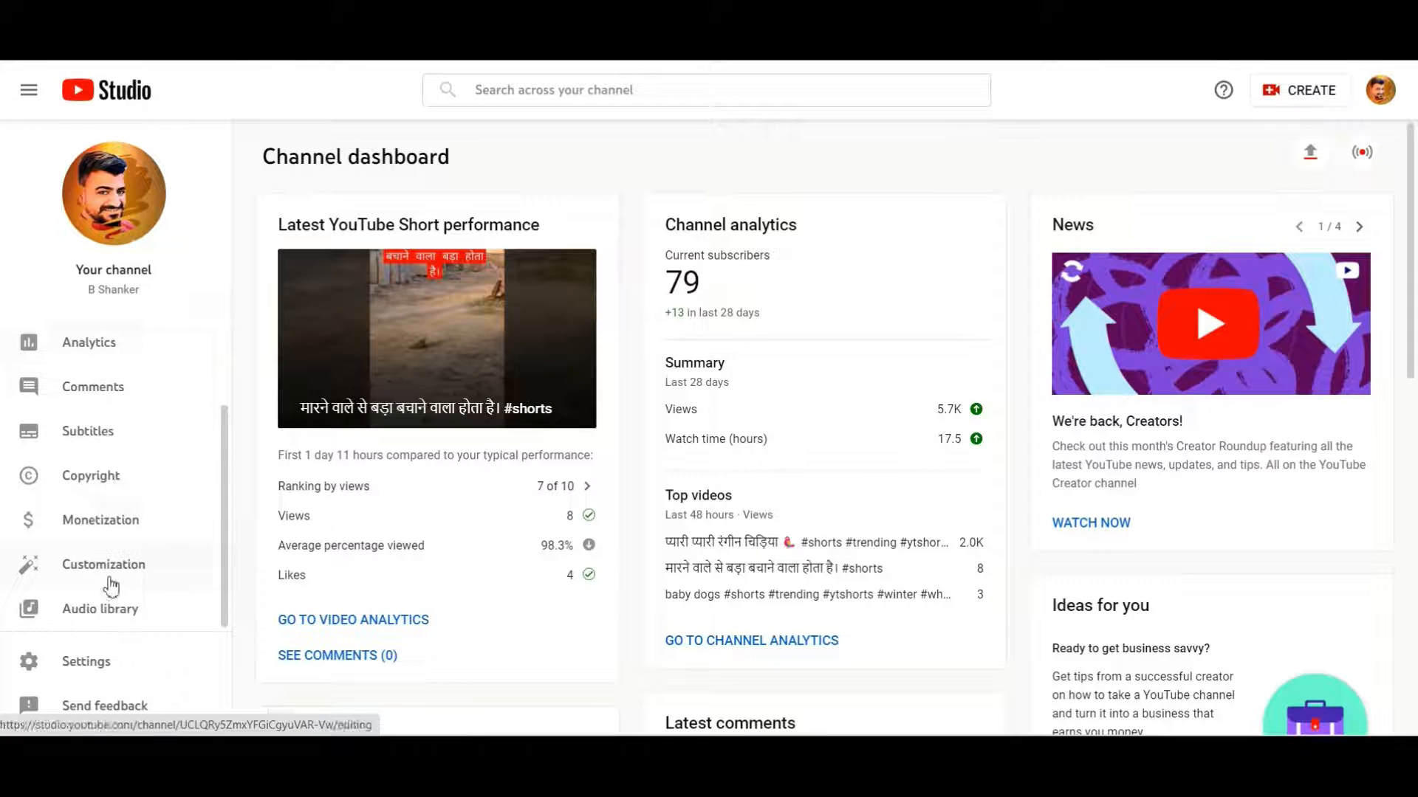
# Step: Go to Customization and bring up the Add section list showing Featured channels
pyautogui.click(103, 564)
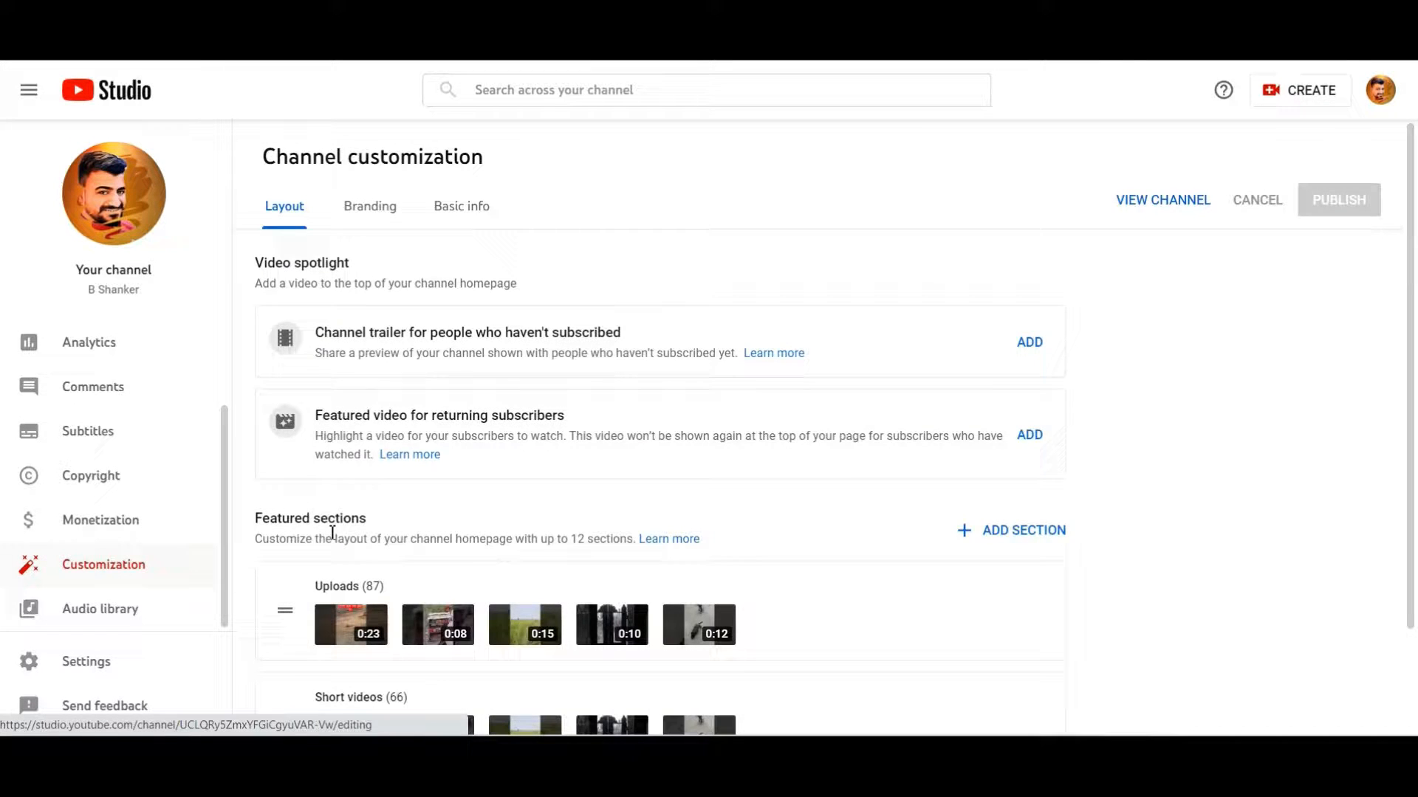
pyautogui.click(1010, 530)
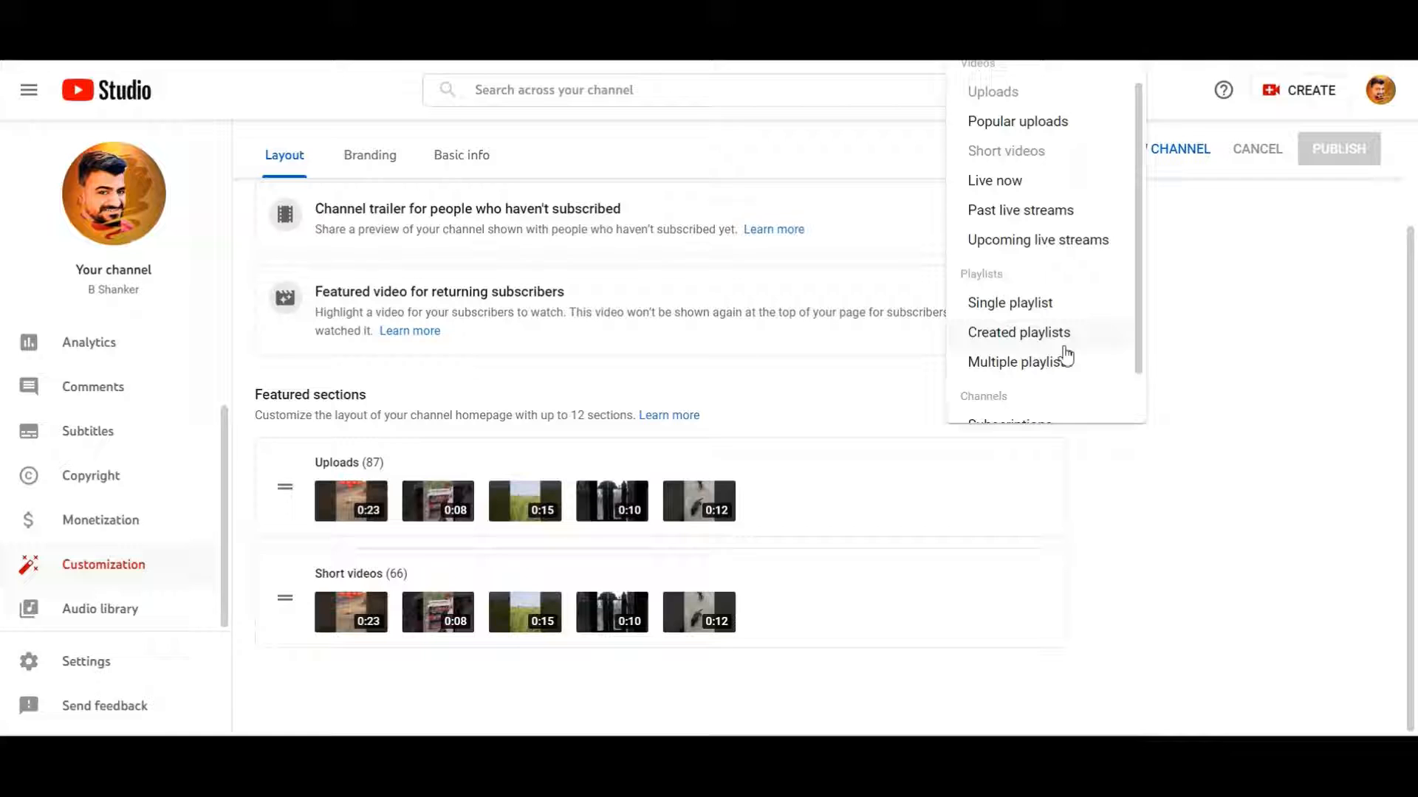
pyautogui.scroll(-3)
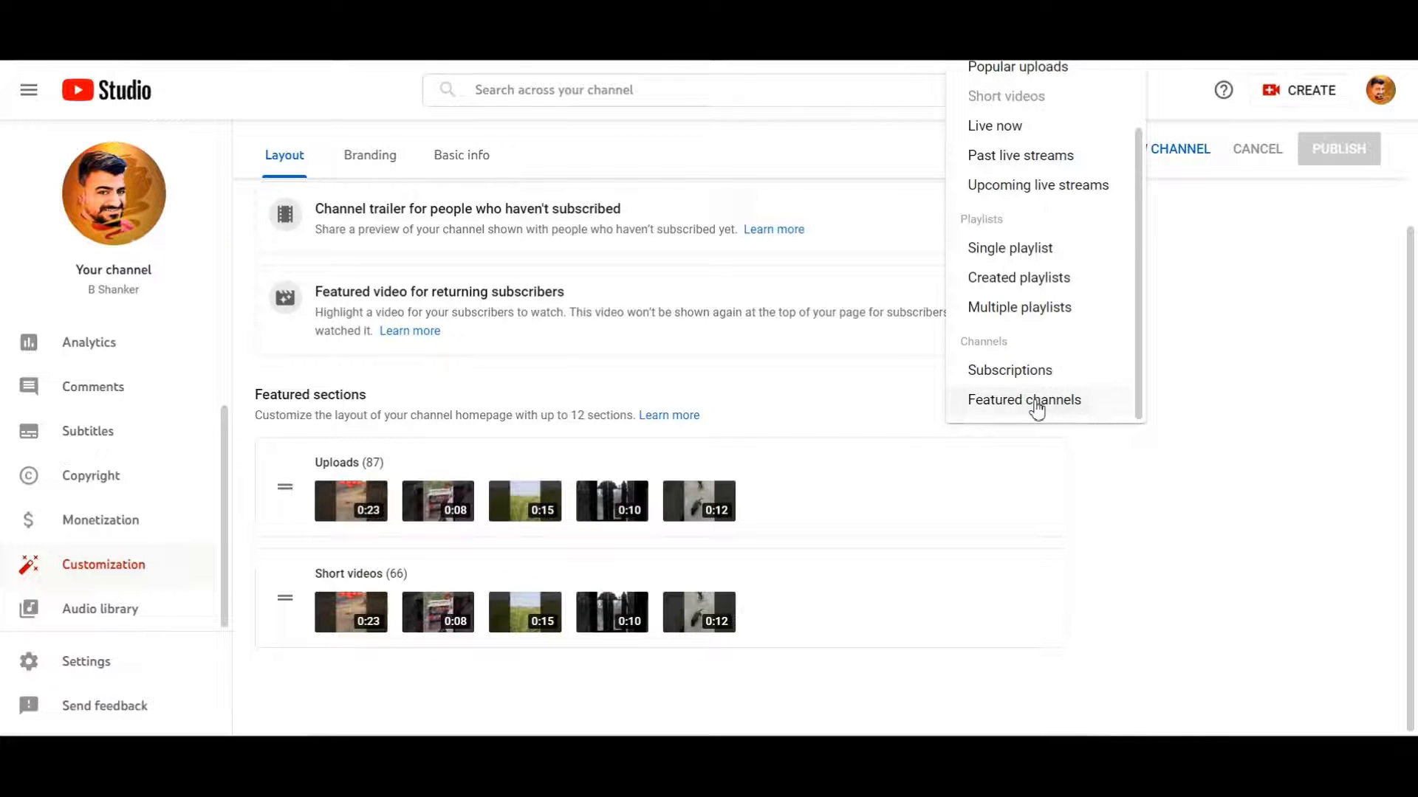
# Step: Create a Featured channels section titled 'My Others Channel'
pyautogui.click(1023, 400)
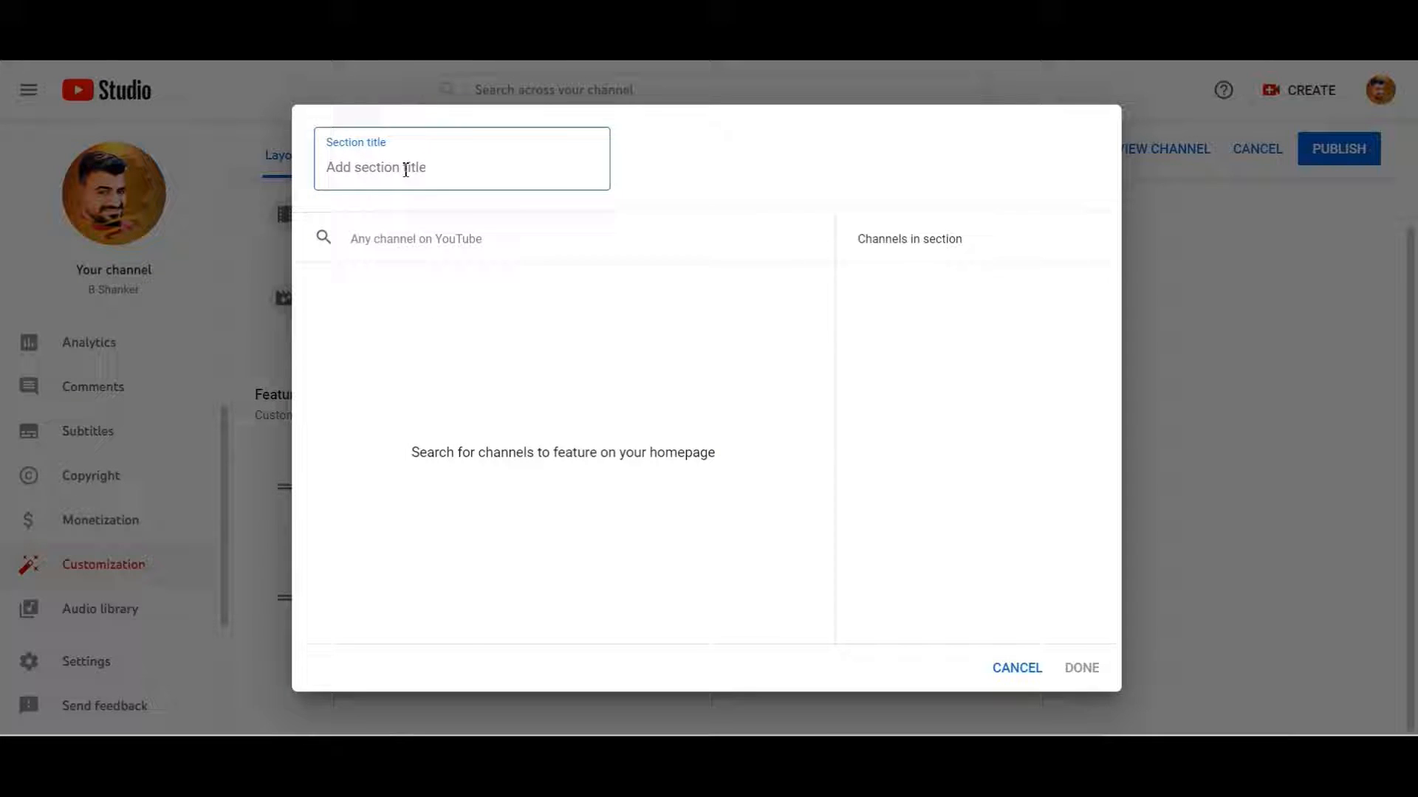
pyautogui.write('My')
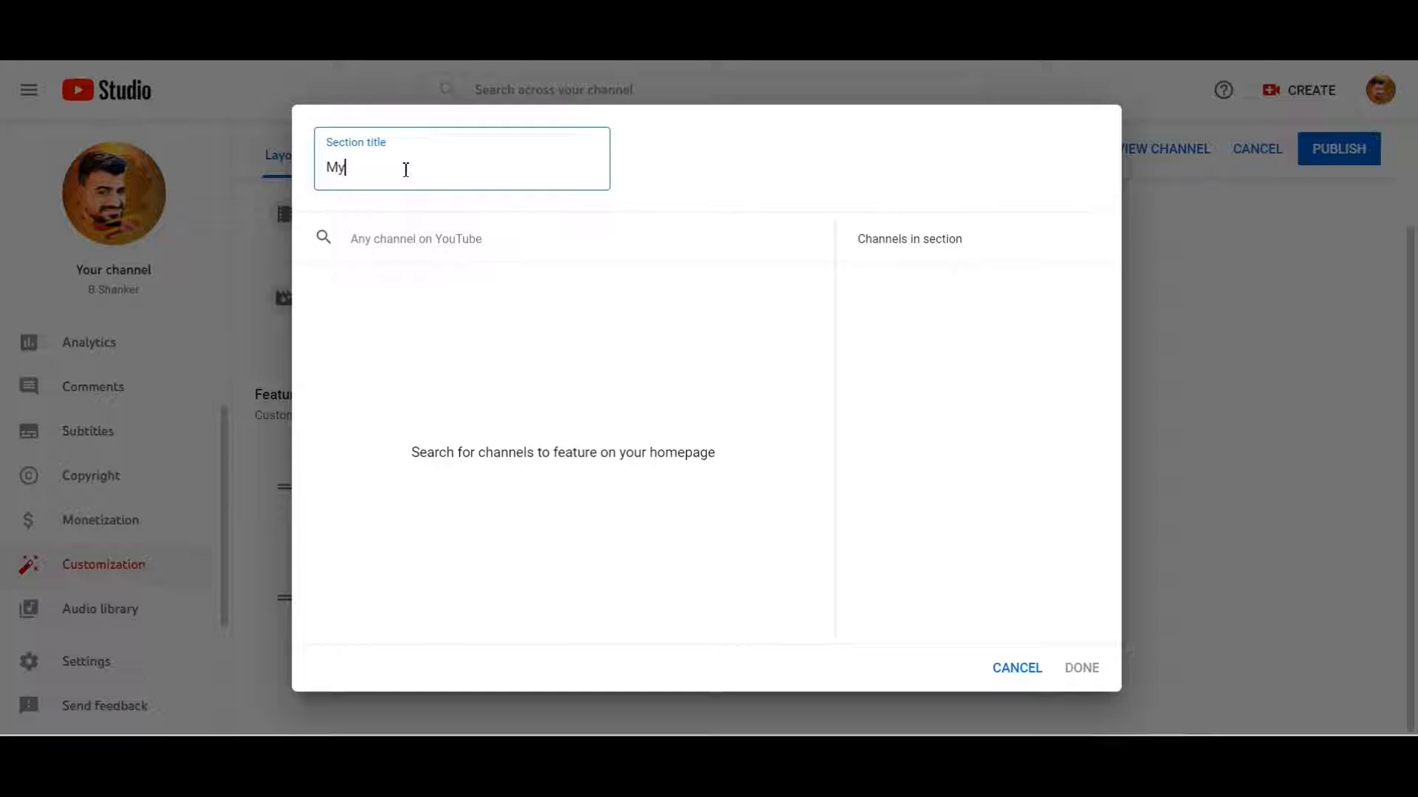
pyautogui.write('Others')
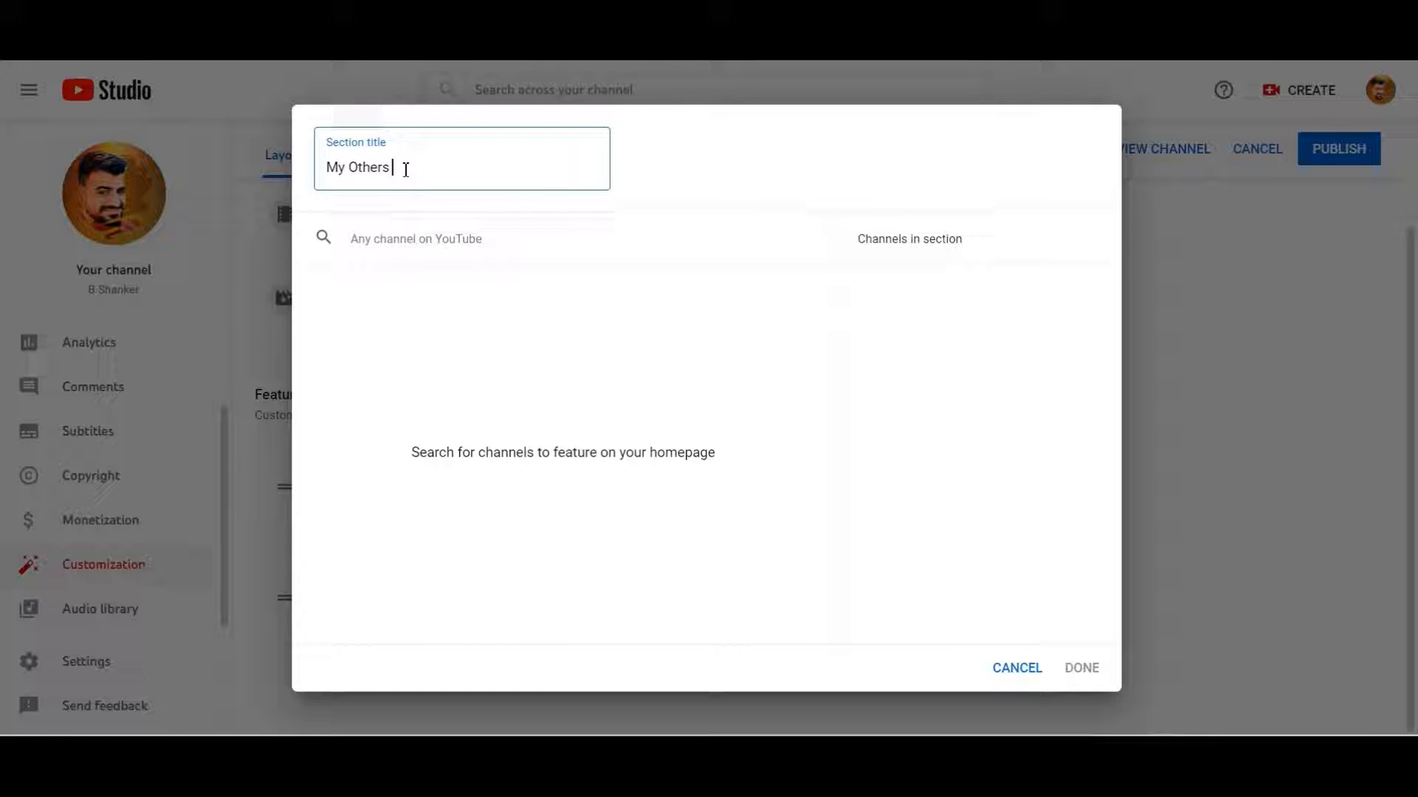
pyautogui.write('Channel')
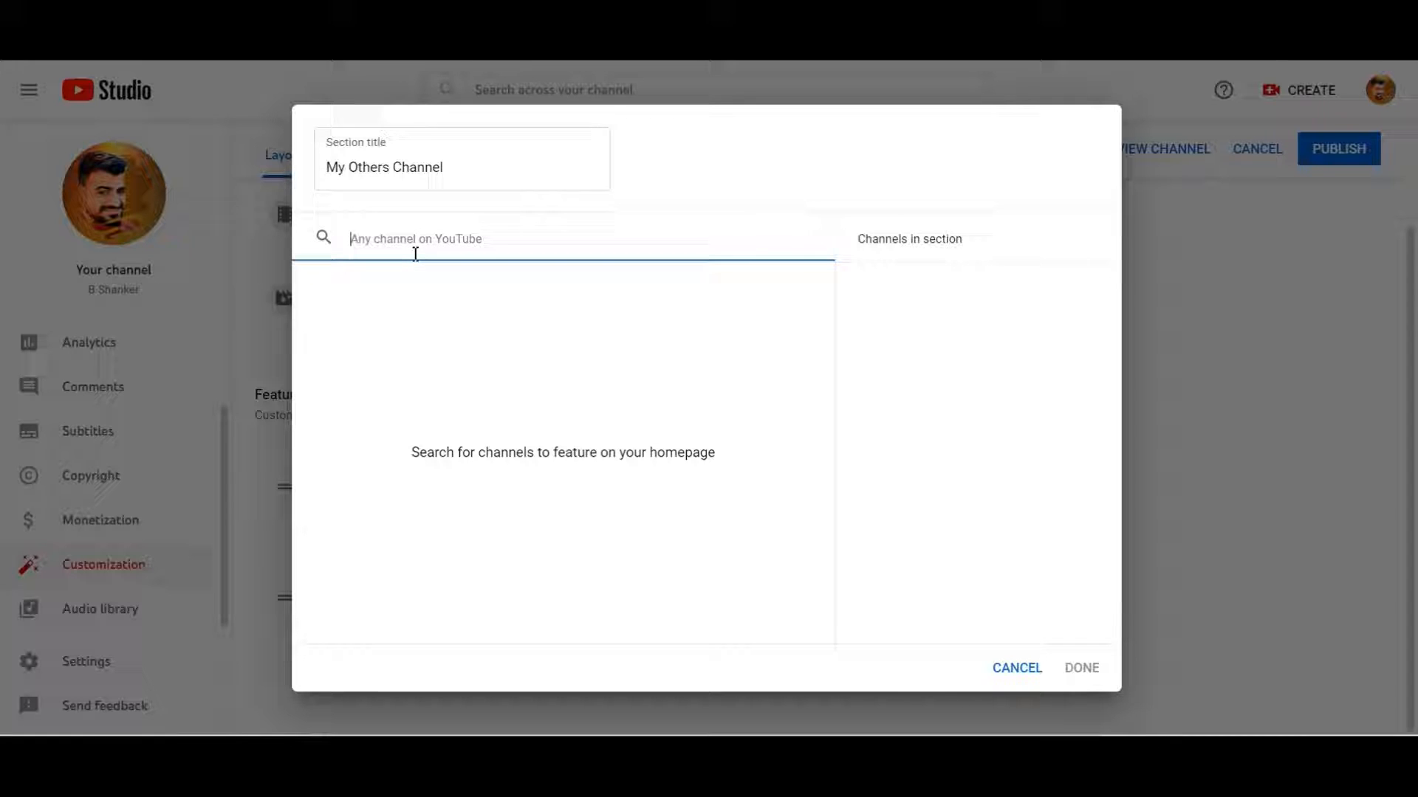
# Step: Search 'Tech Vlog', tick that channel and save the section into the layout
pyautogui.write('Tech')
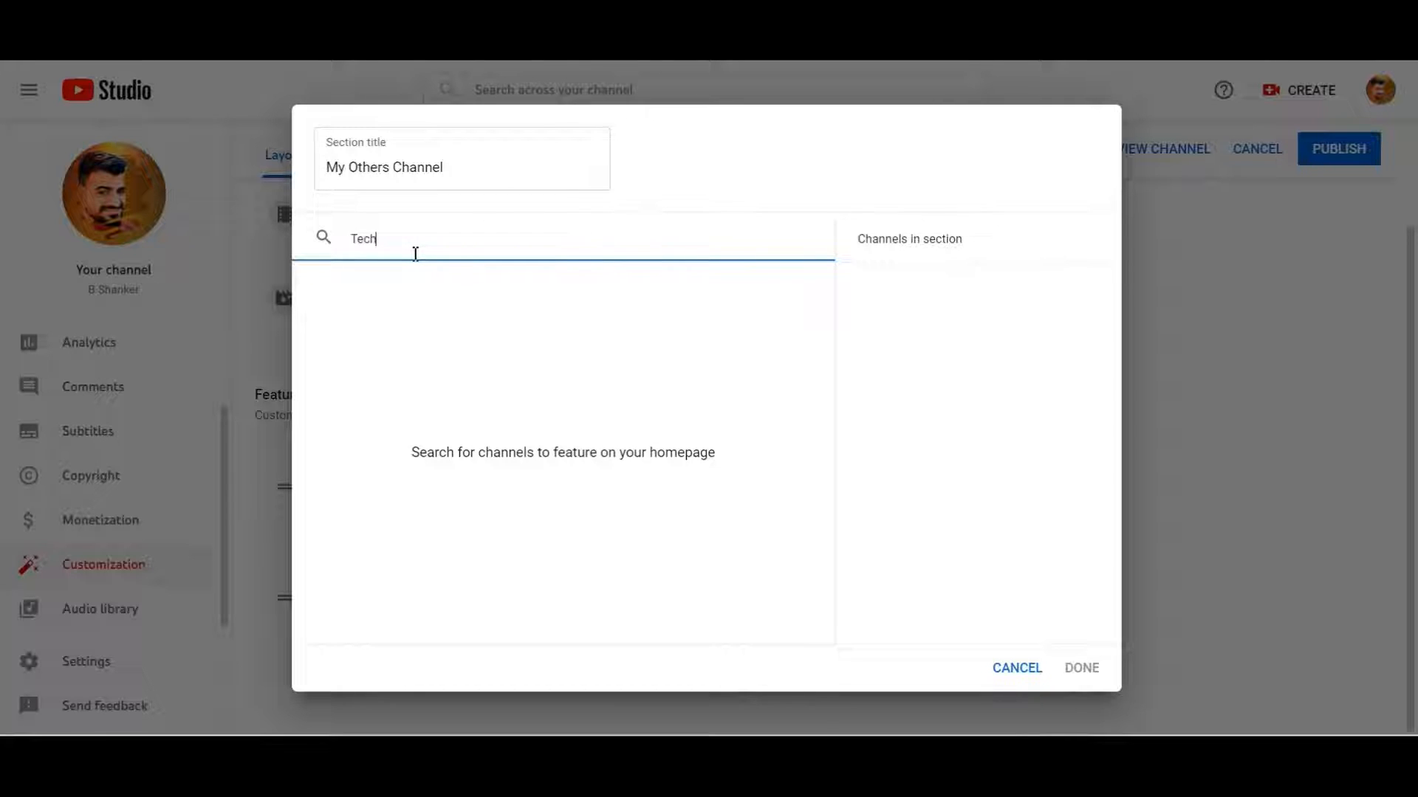
pyautogui.write('Vlog')
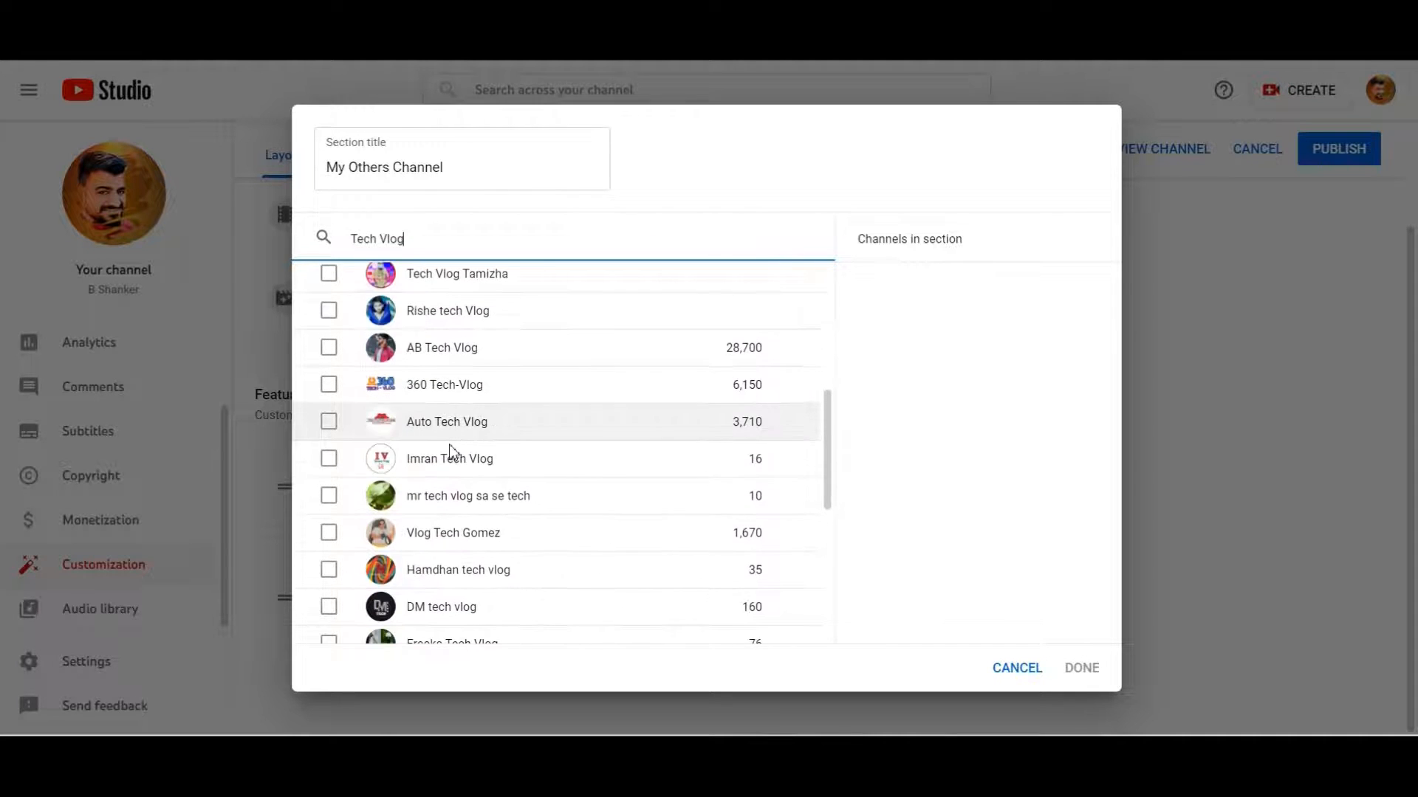
pyautogui.scroll(-3)
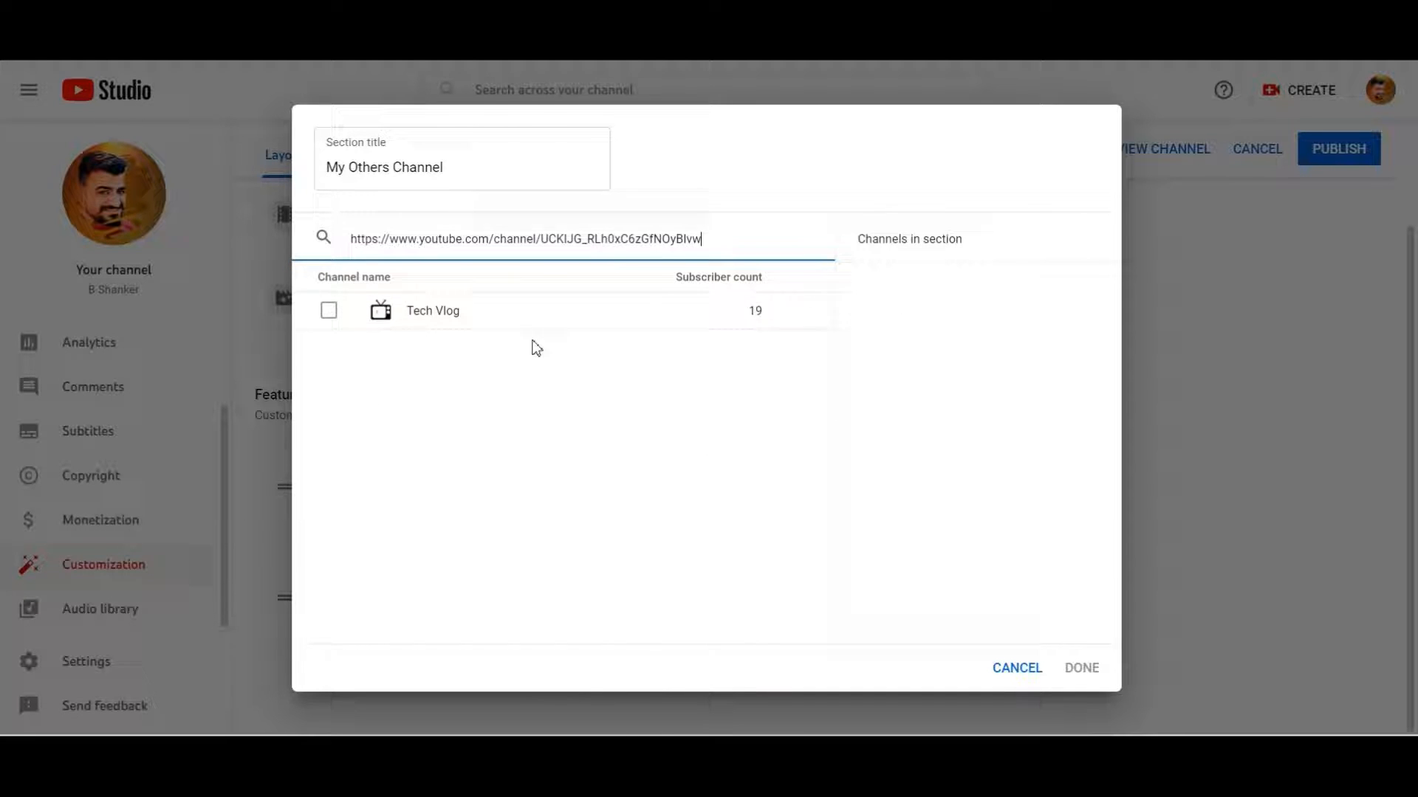
pyautogui.click(328, 310)
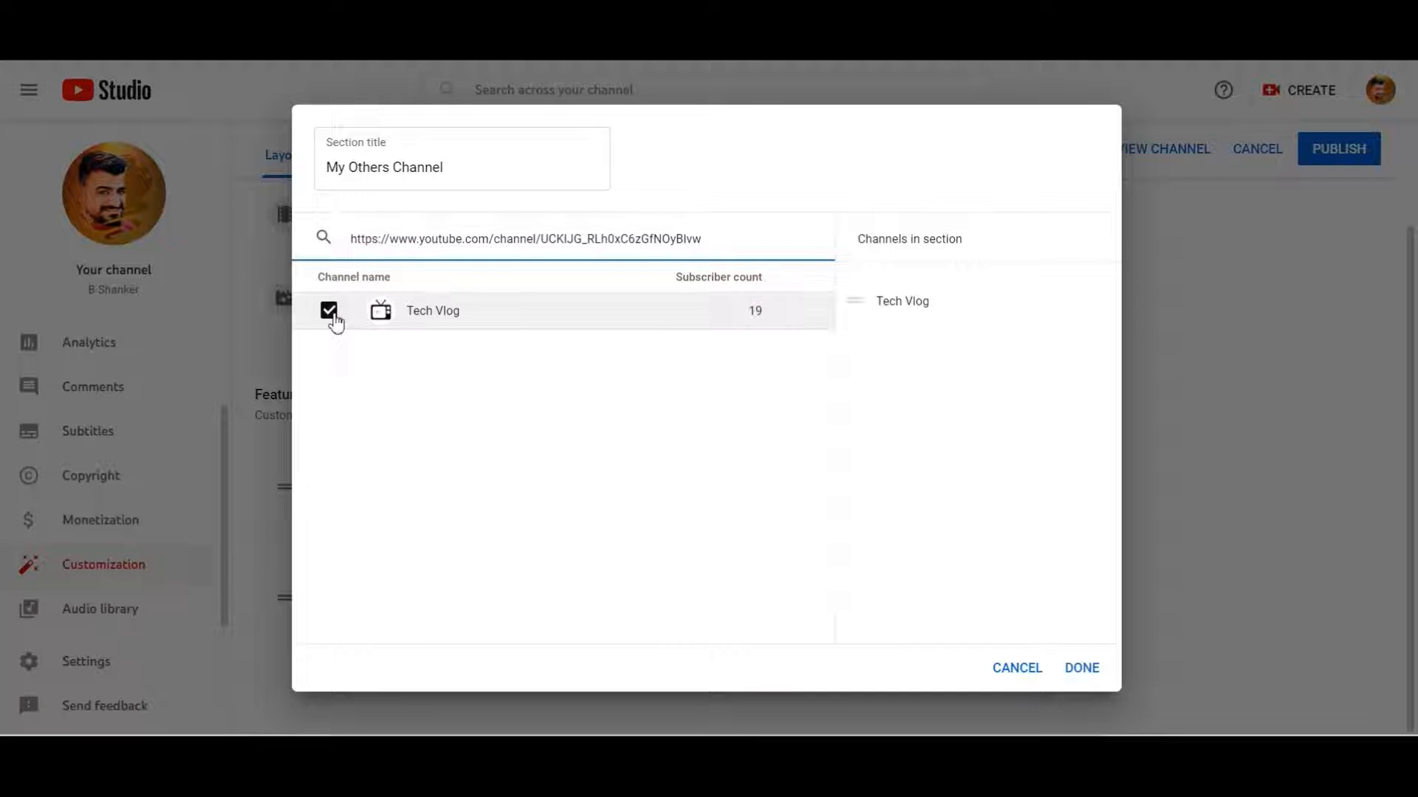
pyautogui.moveTo(932, 337)
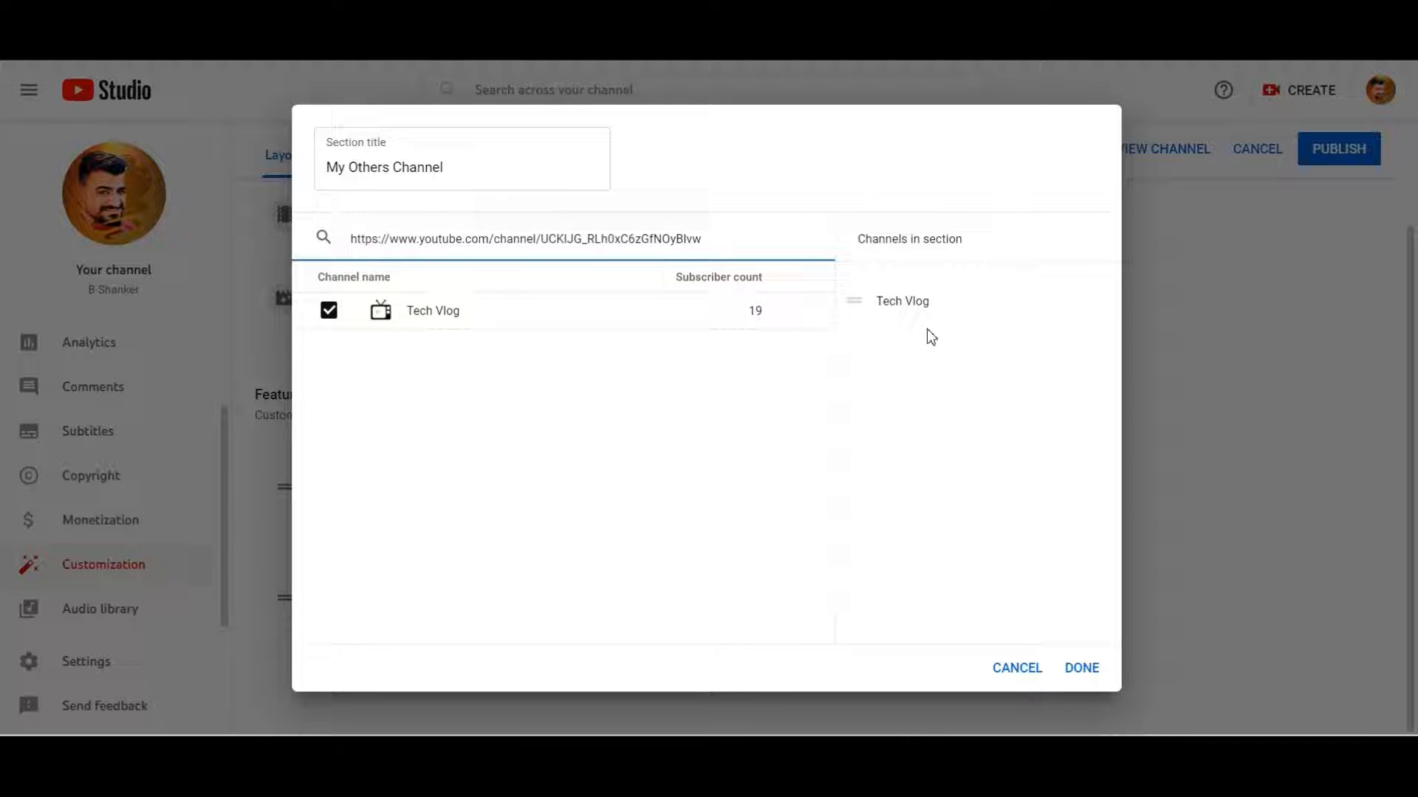
pyautogui.moveTo(1089, 302)
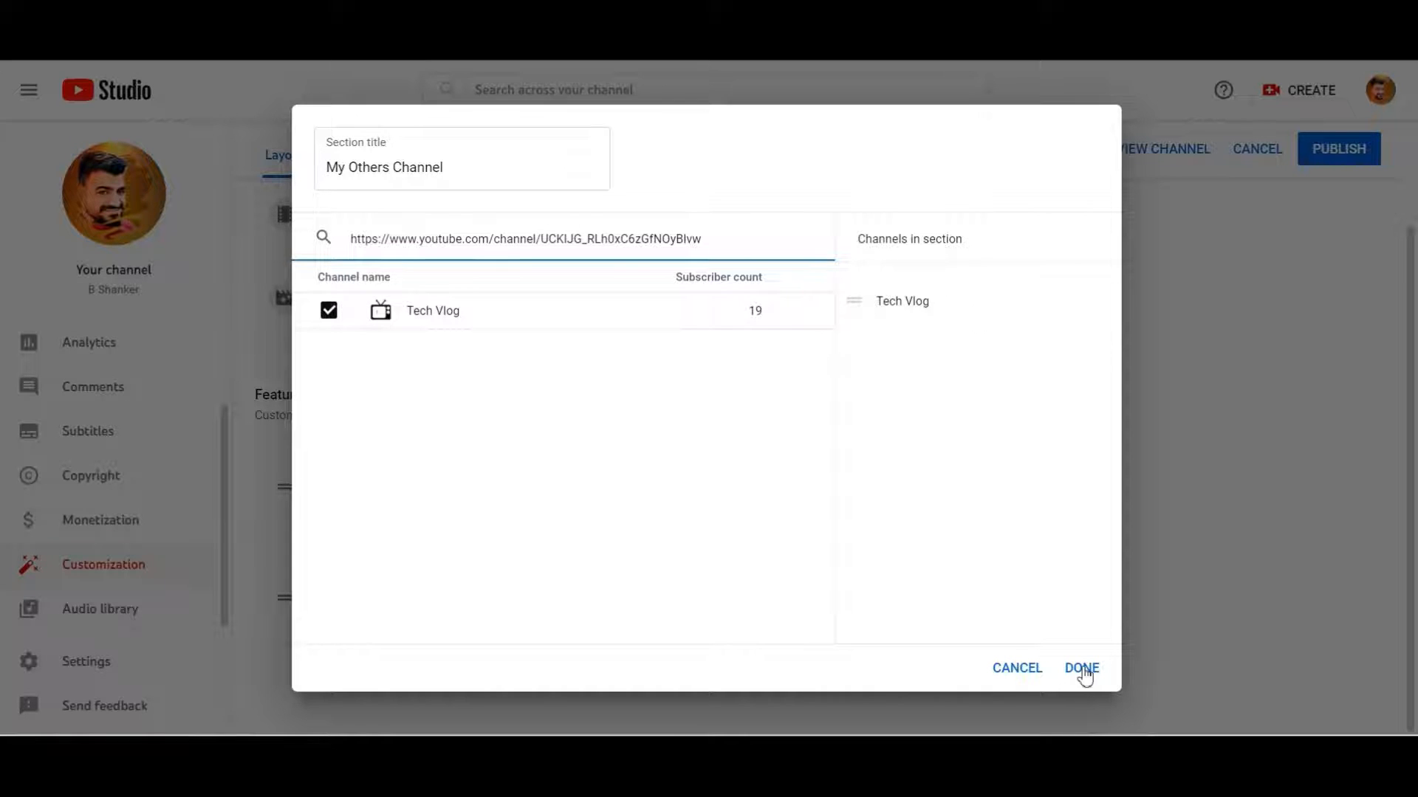
pyautogui.click(1081, 667)
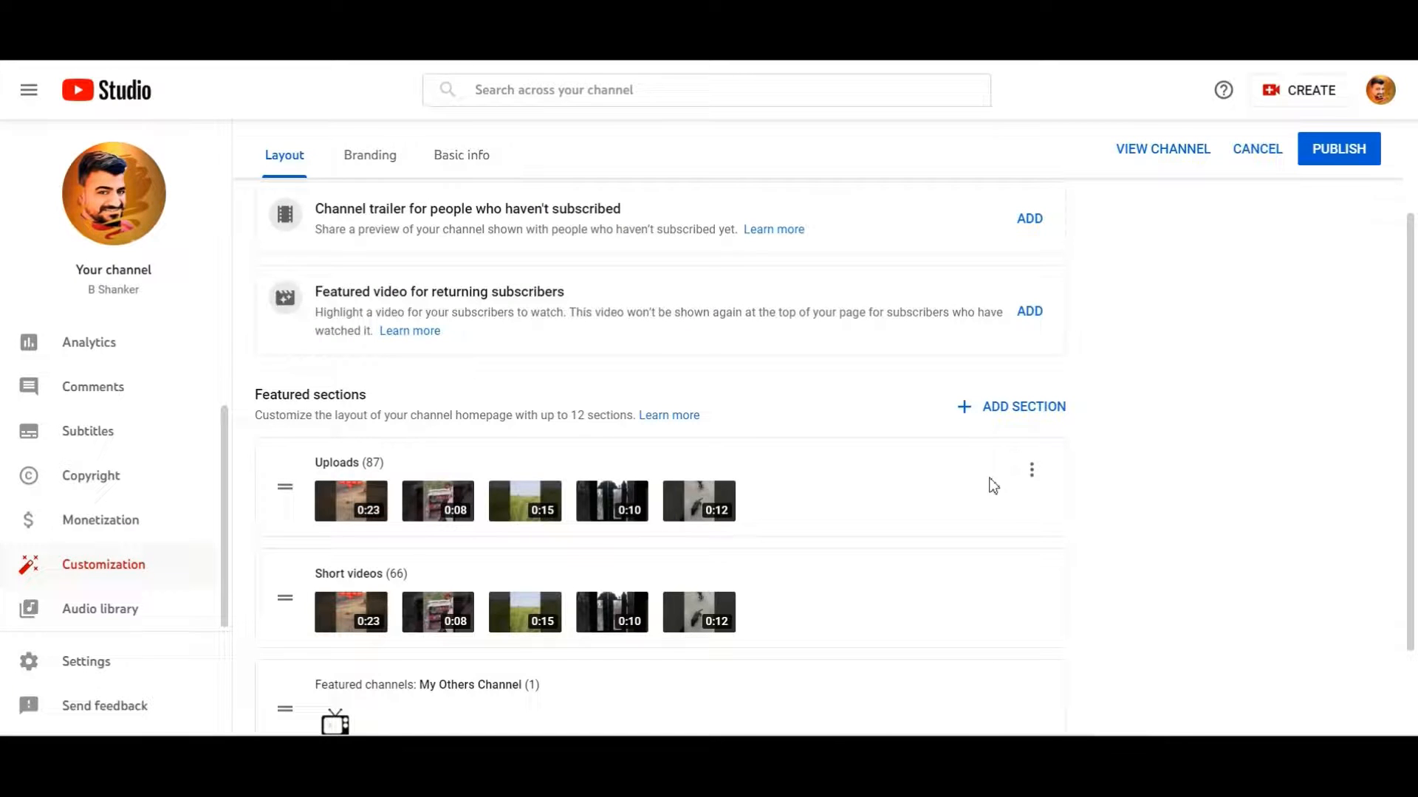
# Step: Choose Edit section contents from the My Others Channel section's menu
pyautogui.scroll(-3)
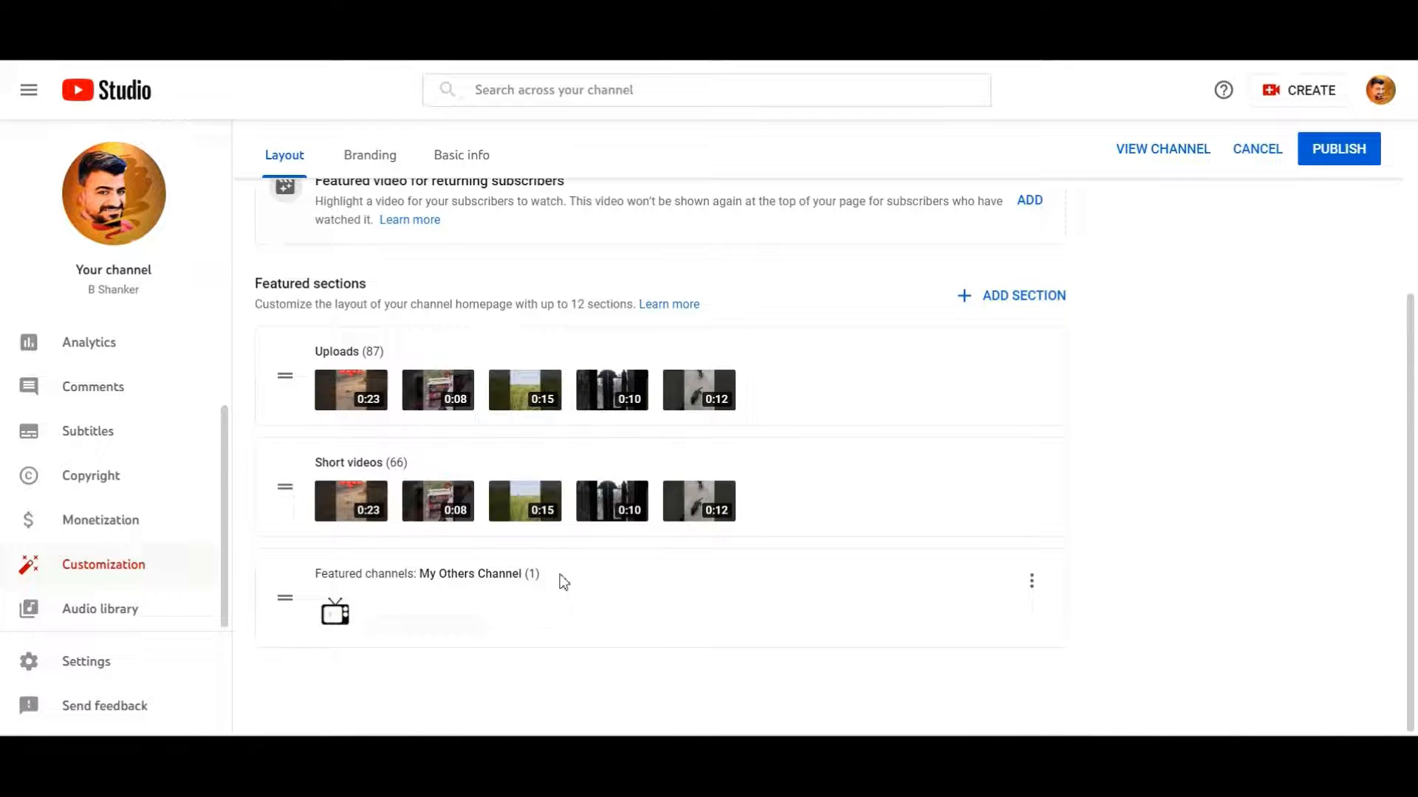
pyautogui.moveTo(345, 620)
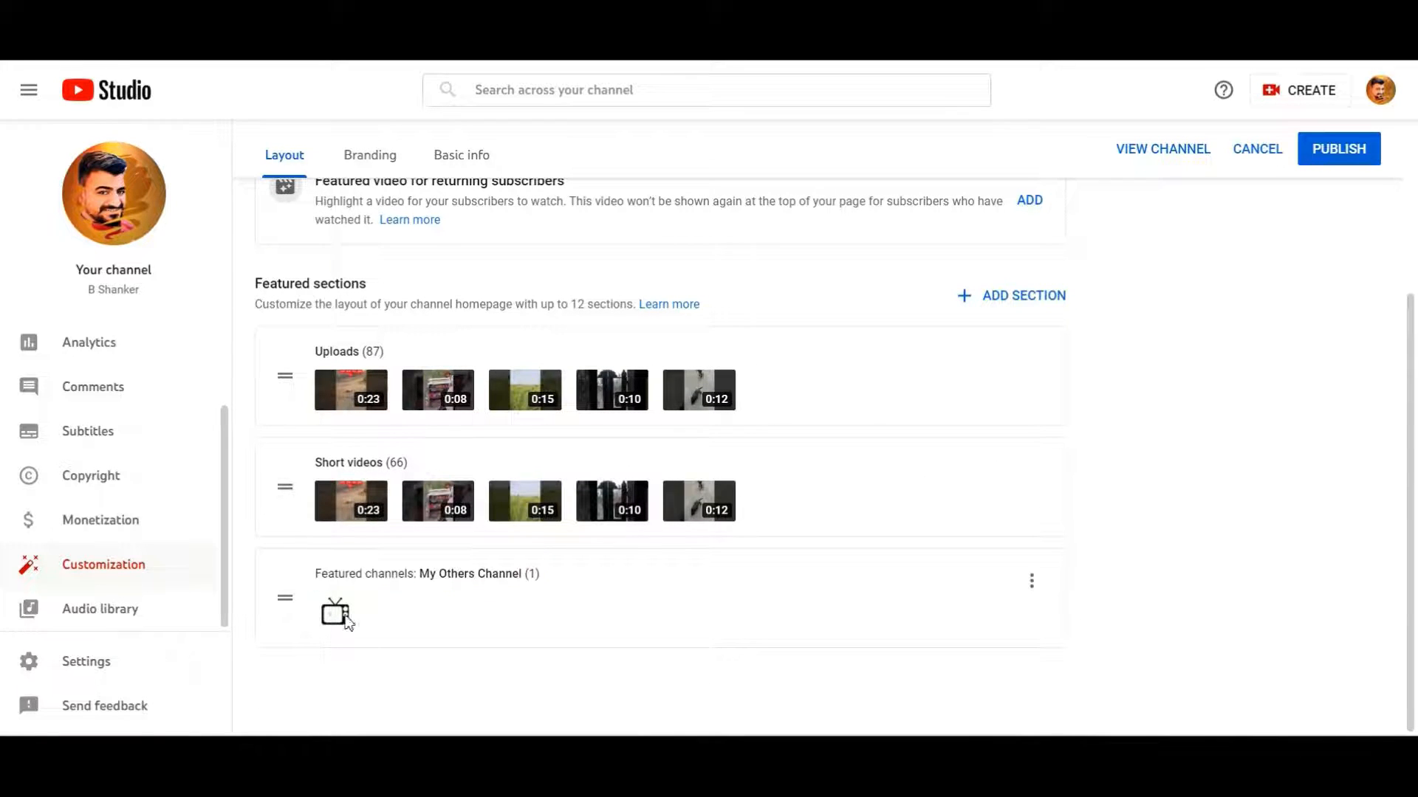
pyautogui.click(1031, 582)
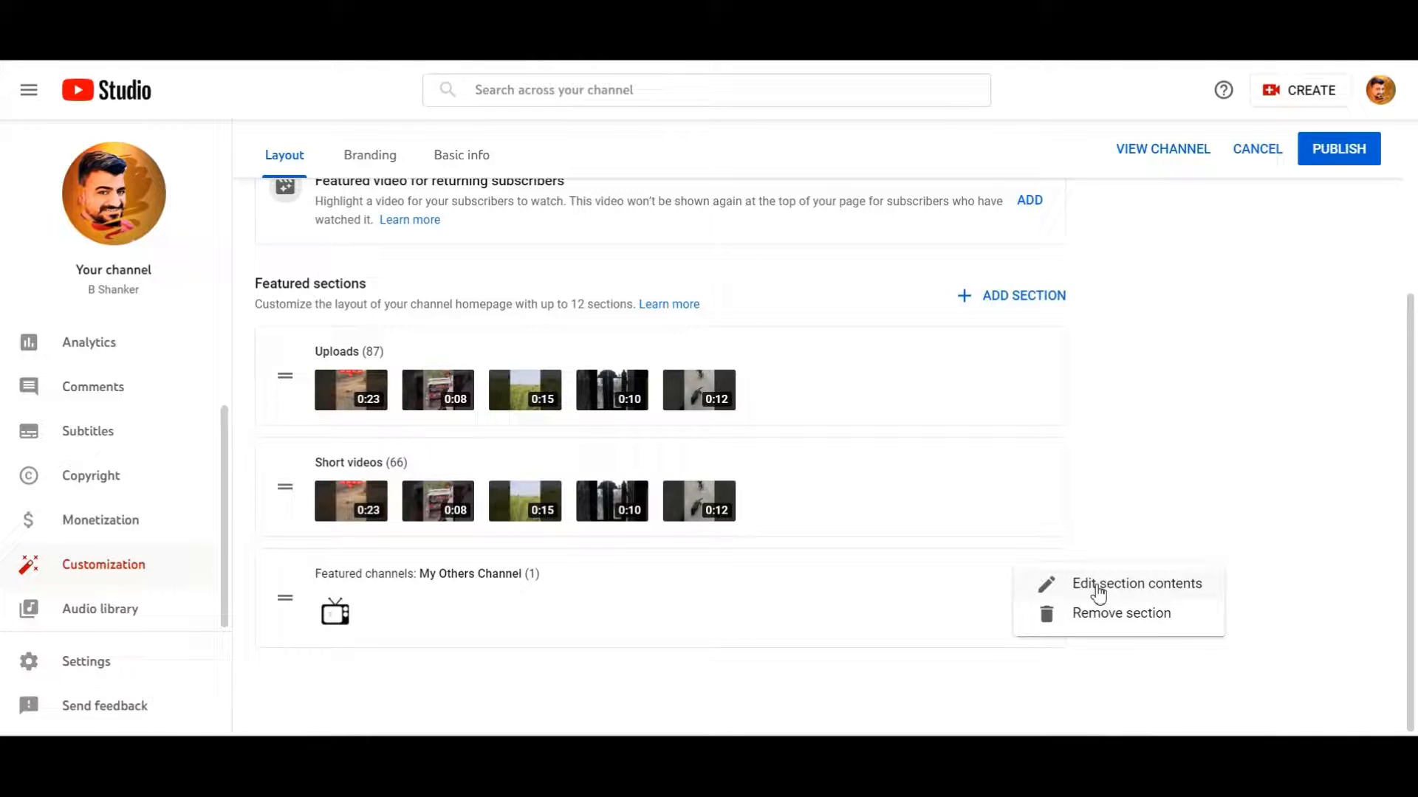
pyautogui.click(1137, 583)
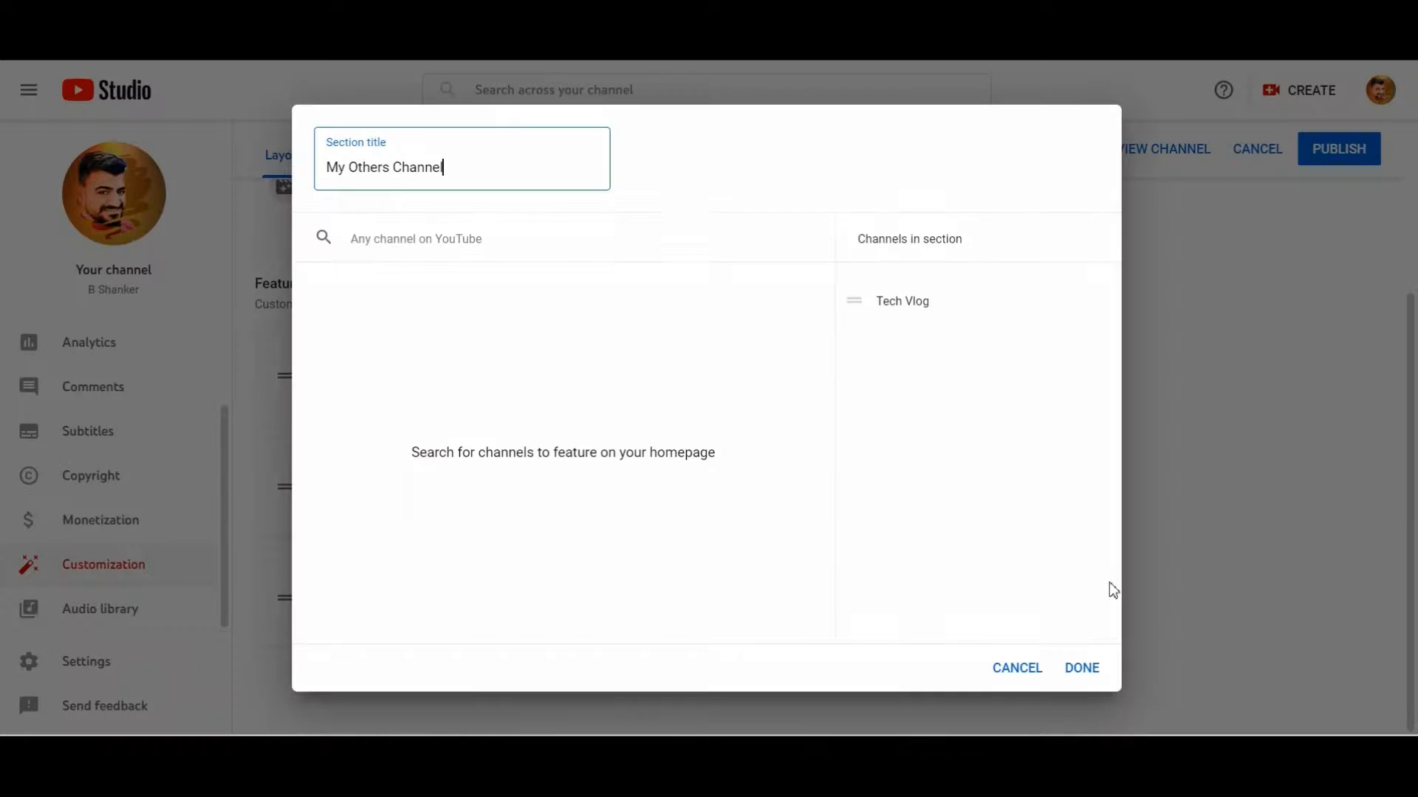
pyautogui.moveTo(762, 249)
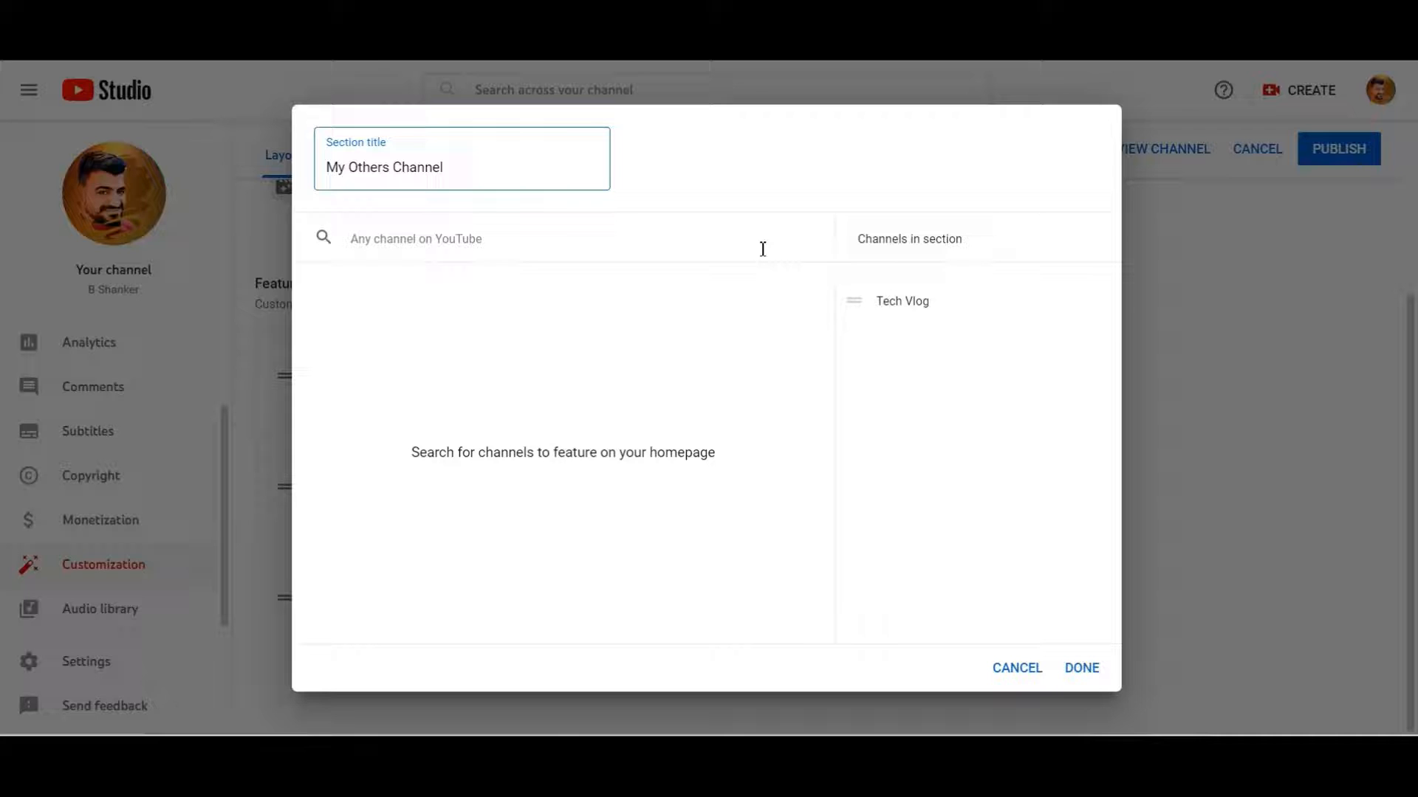
# Step: Paste the Tech Vlog channel URL to confirm it is ticked, then finish with DONE
pyautogui.write('https://www.youtube.com/channel/UCKlJG_RLh0xC6zGfNOyBIvw')
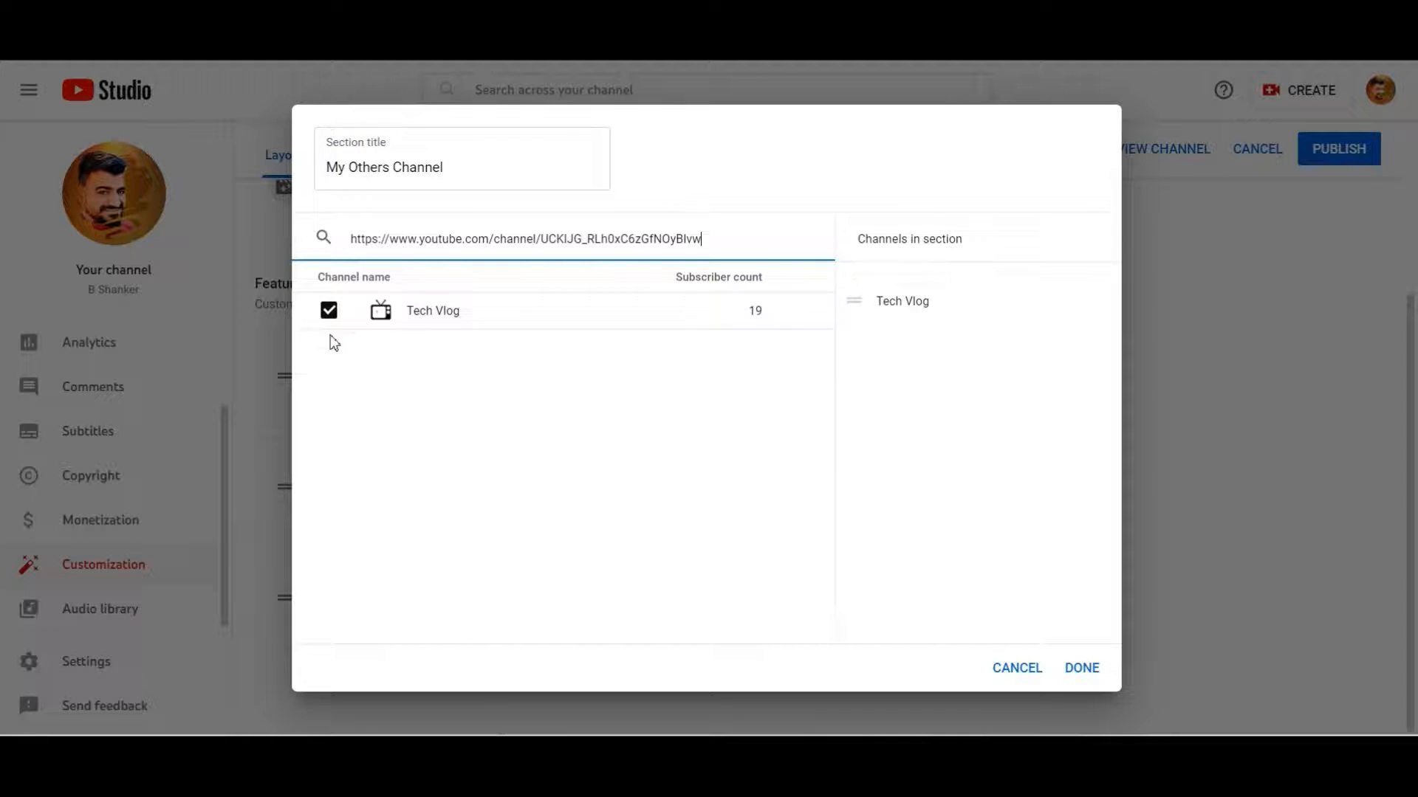
pyautogui.click(1081, 667)
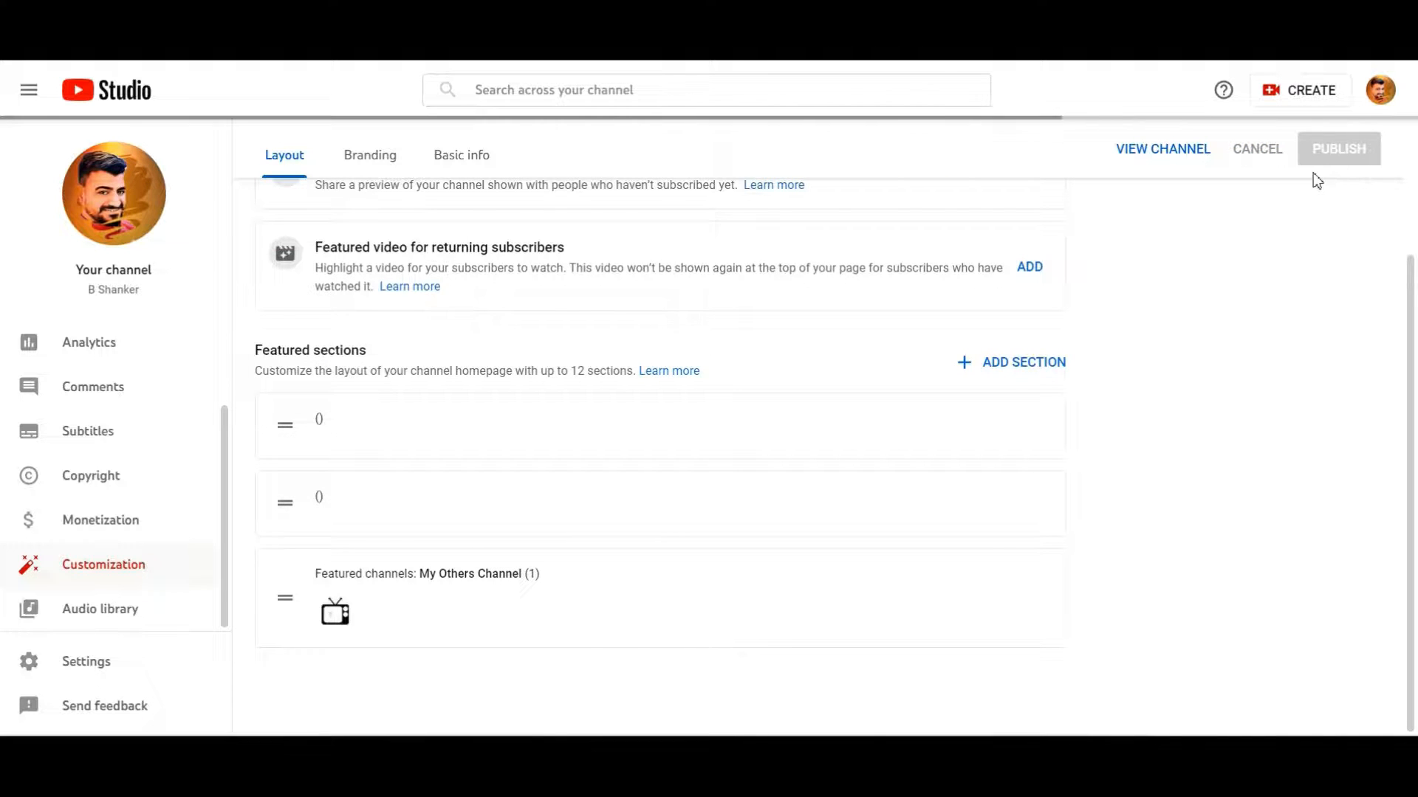
# Step: View the public channel page and show its Channels tab listing My Others Channel with Tech Vlog
pyautogui.click(1338, 148)
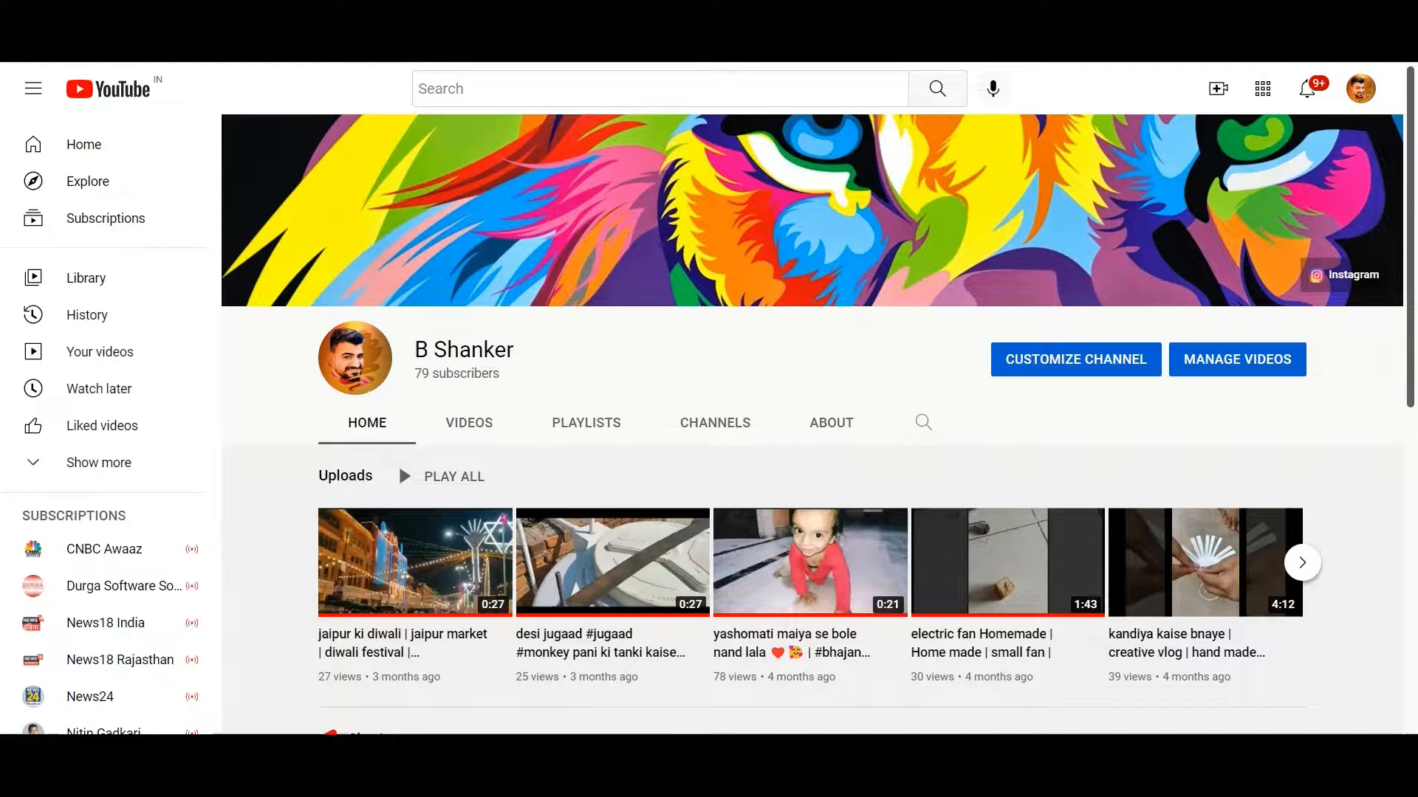
pyautogui.moveTo(533, 395)
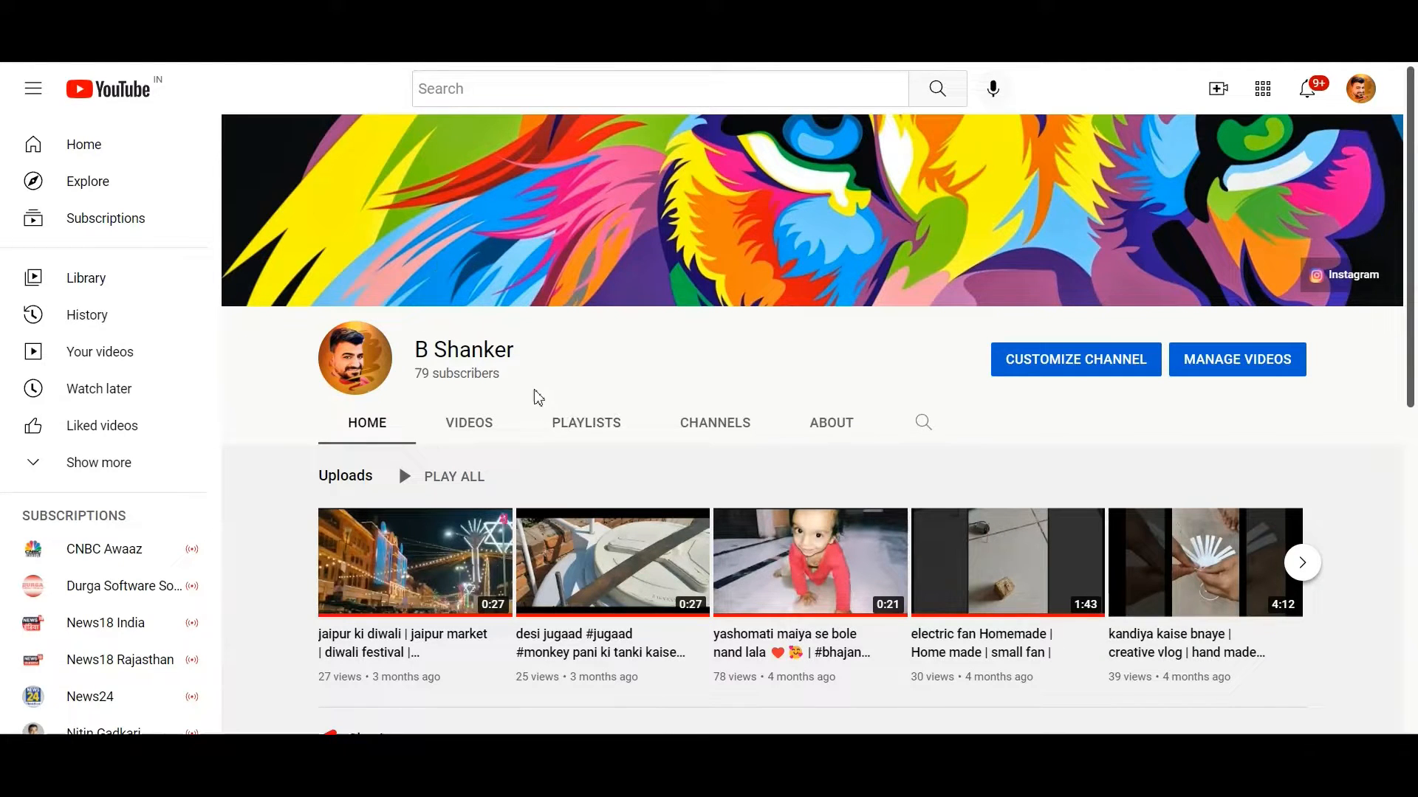
pyautogui.click(367, 423)
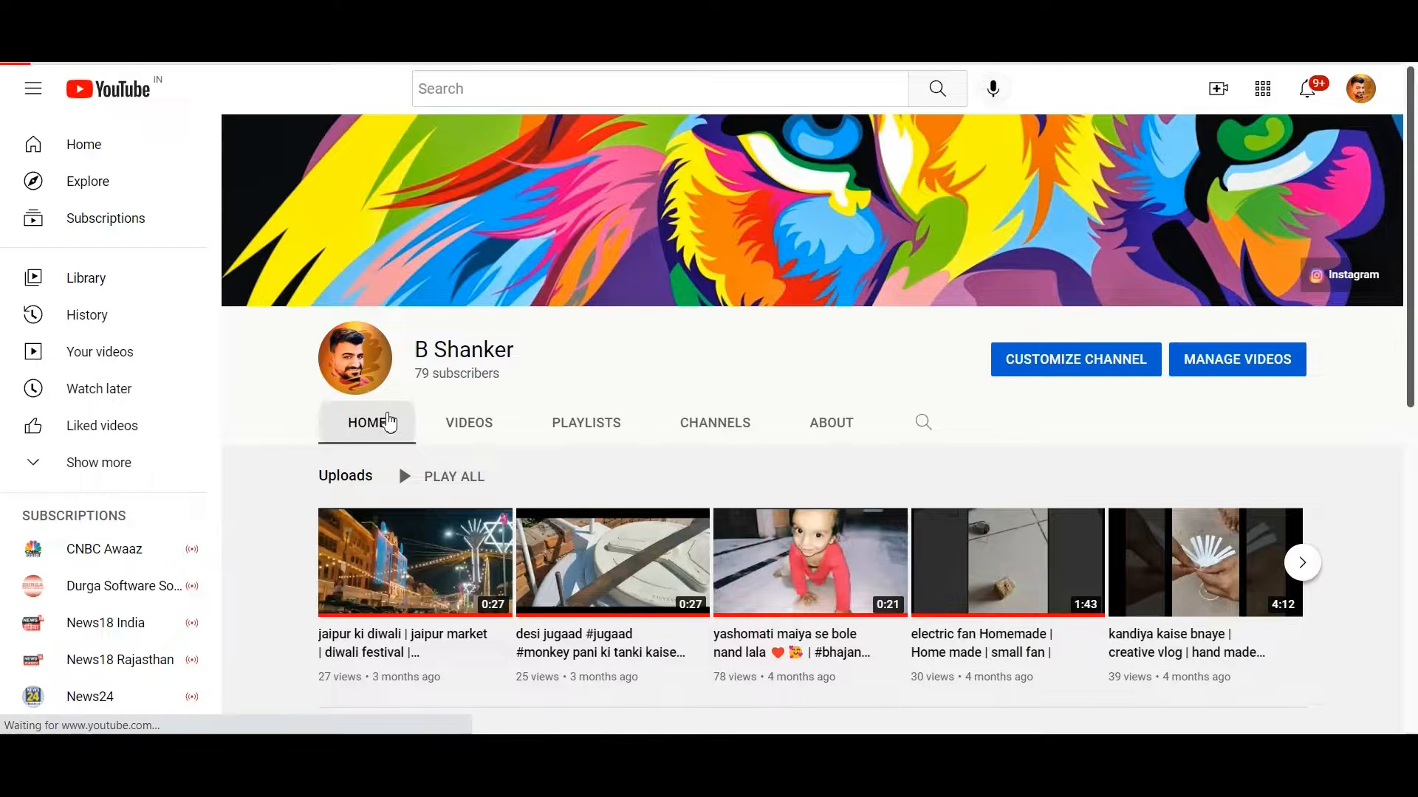
pyautogui.scroll(-3)
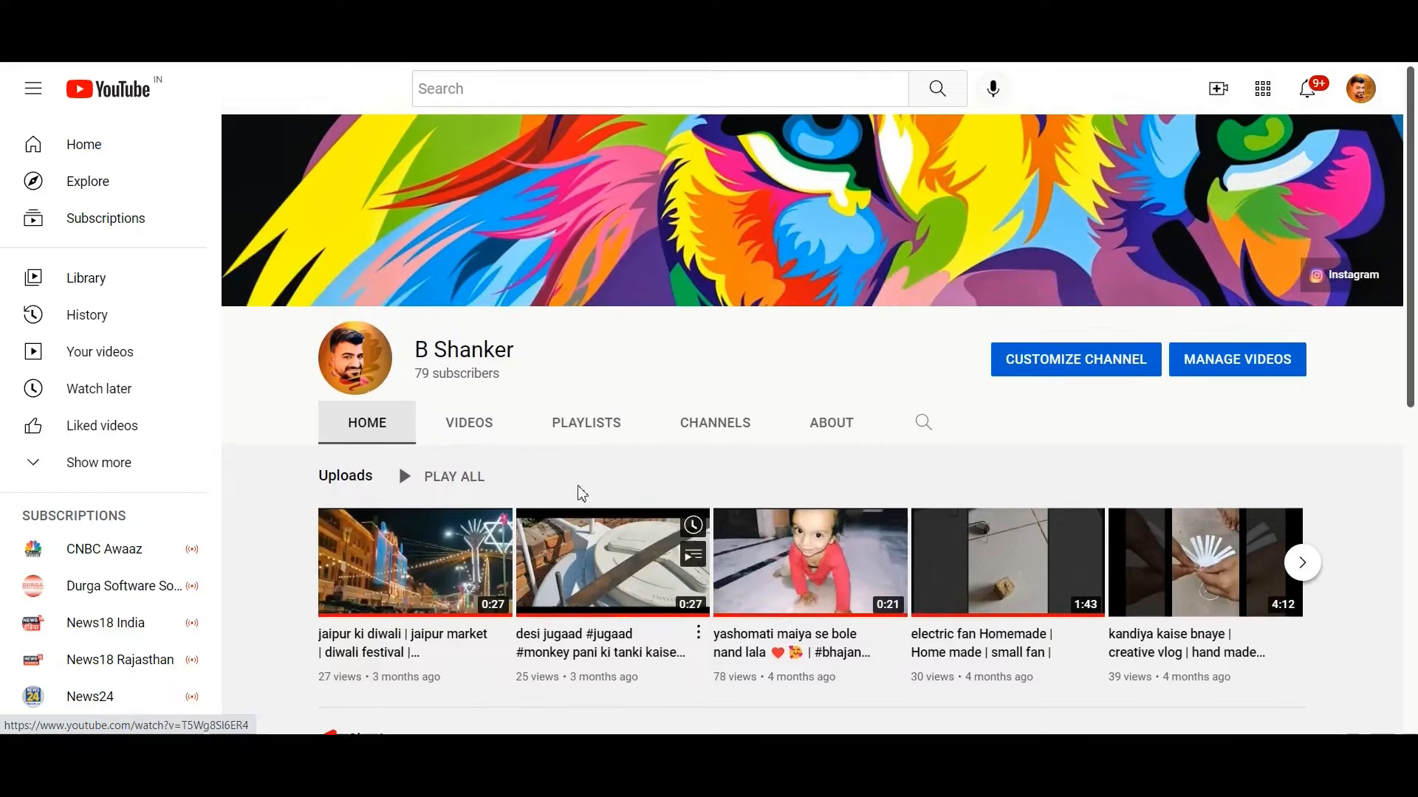
pyautogui.click(715, 422)
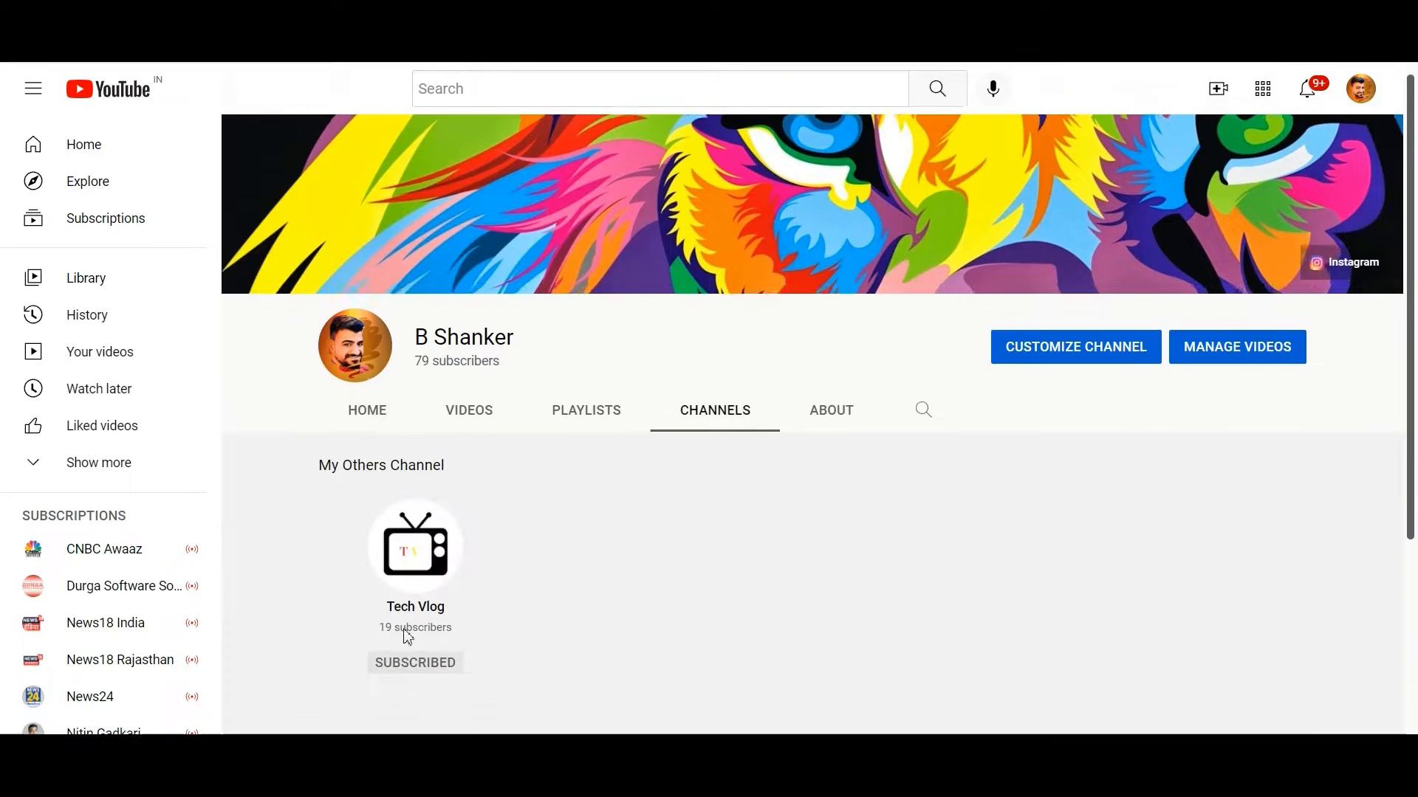